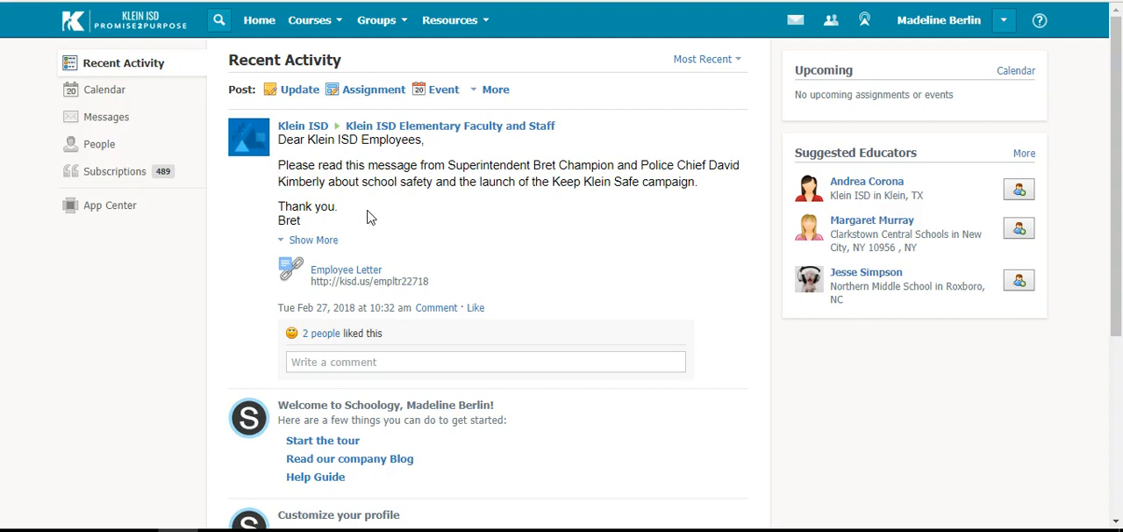
- Open the Reading 2: Read 2/200 - Reading 2 course from the Courses menu
{"action": "left_click", "coordinate": [310, 19]}
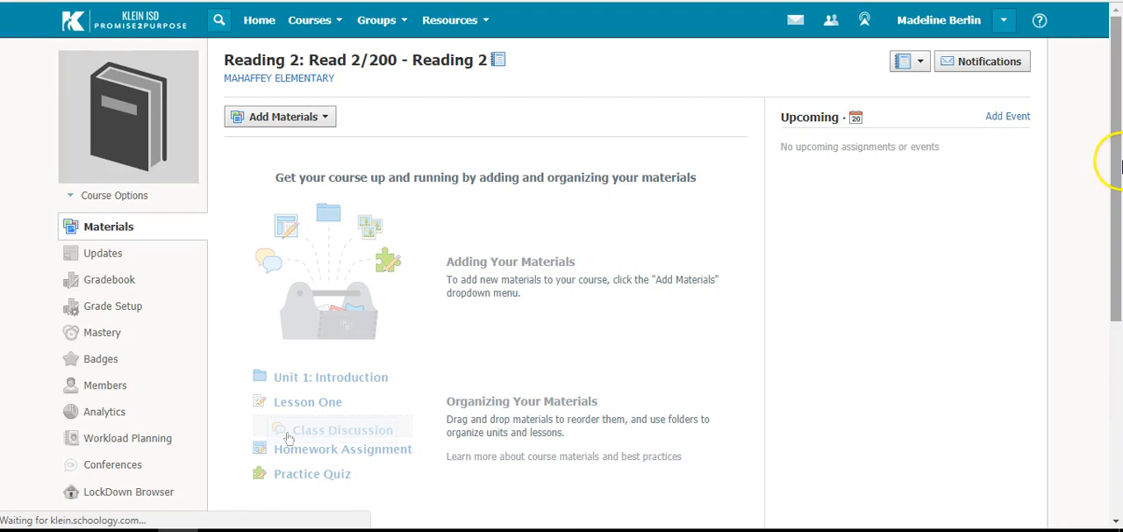
- Scroll the course's left menu and choose Skyward to reach the Sync Grades page
{"action": "scroll", "scroll_direction": "down", "scroll_amount": 3}
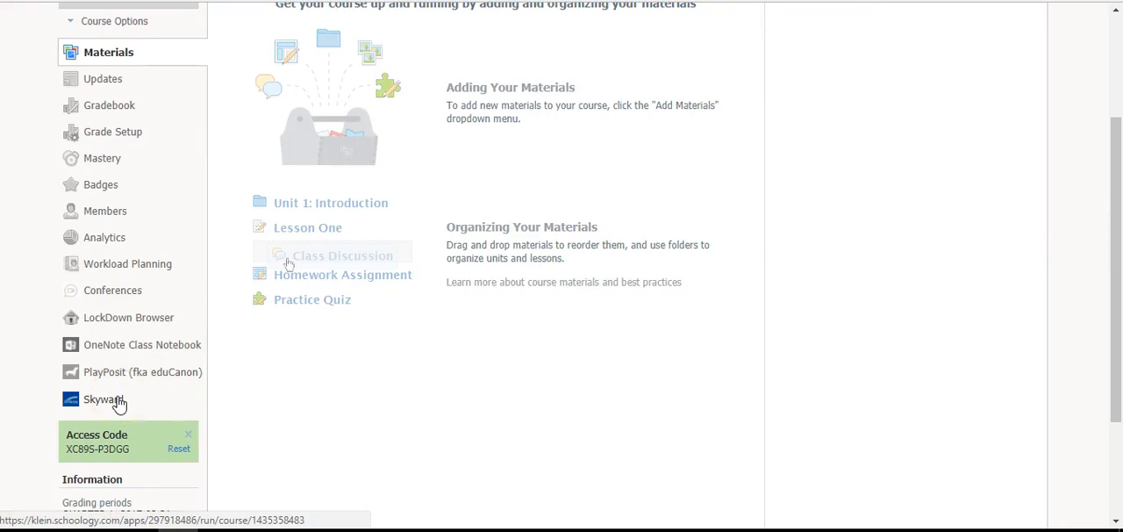
{"action": "left_click", "coordinate": [102, 396]}
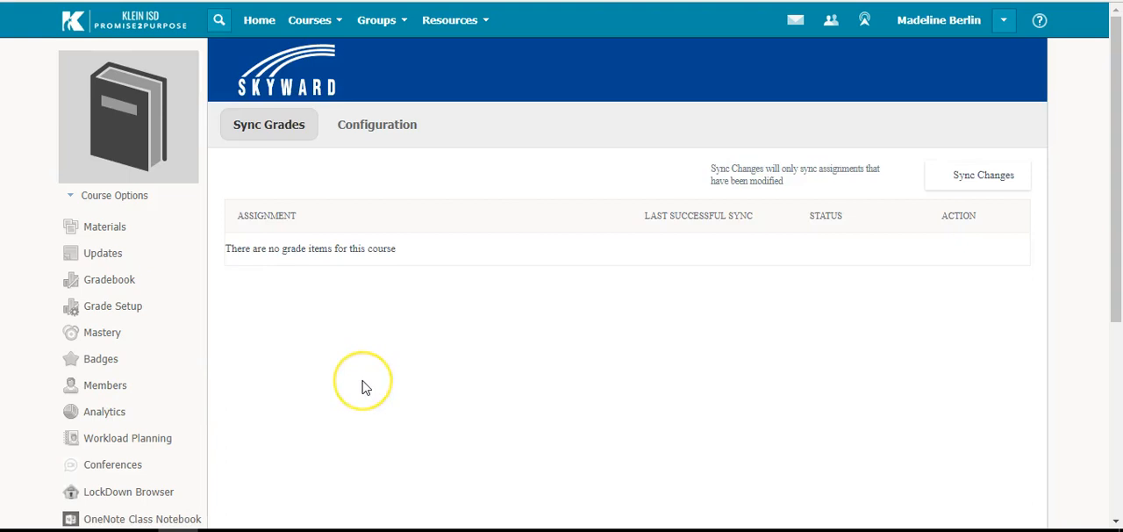
{"action": "left_click", "coordinate": [378, 123]}
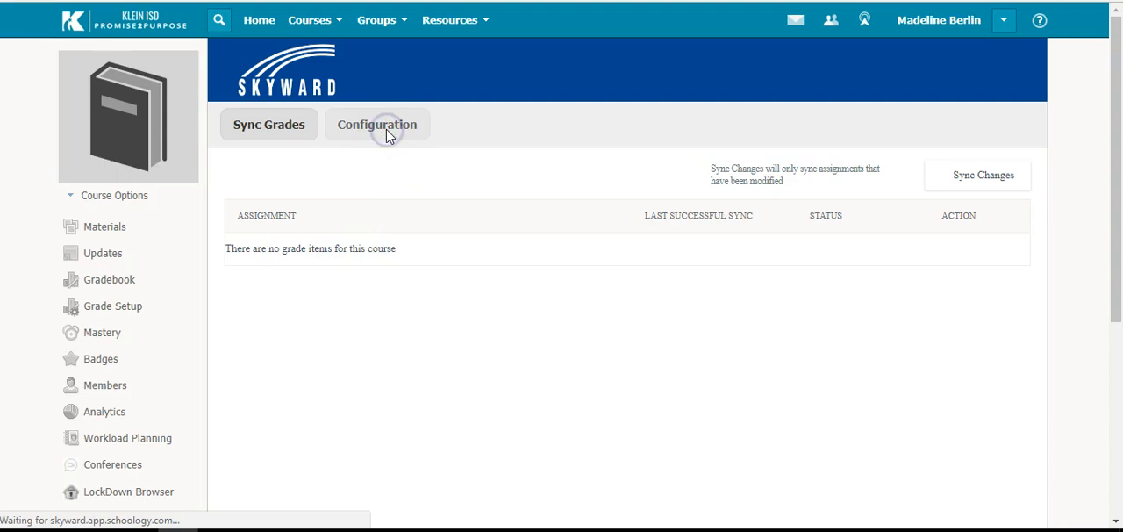
- Show the Configuration tab's Major and Minor category rows, each weighted 50
{"action": "left_click", "coordinate": [378, 124]}
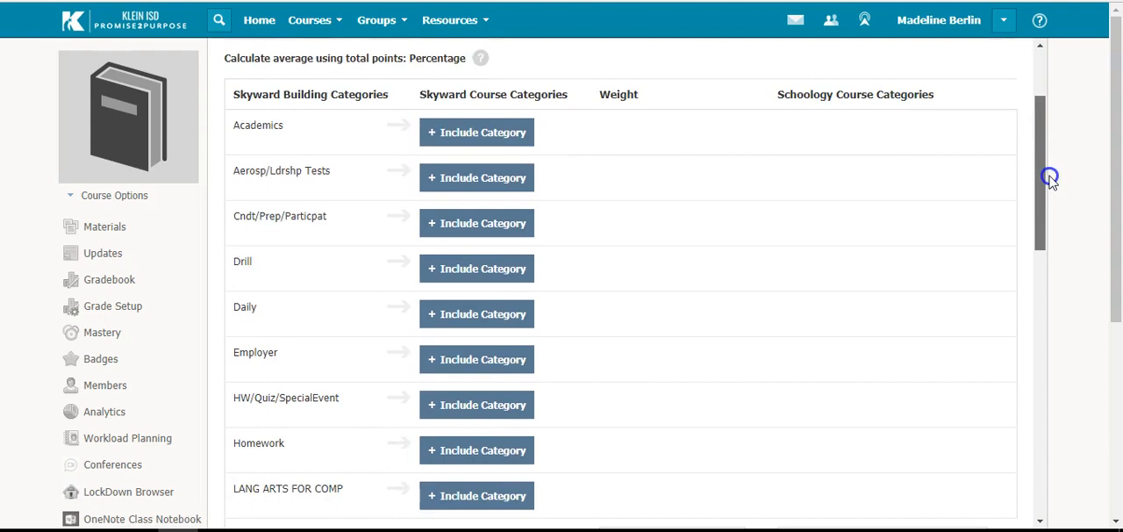
{"action": "scroll", "scroll_direction": "down", "scroll_amount": 3}
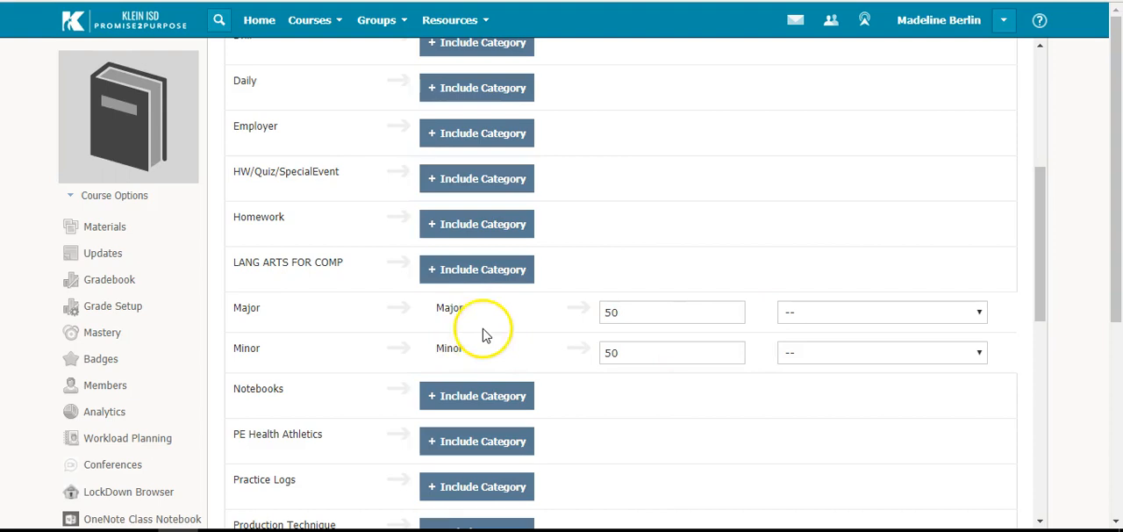
{"action": "mouse_move", "coordinate": [499, 305]}
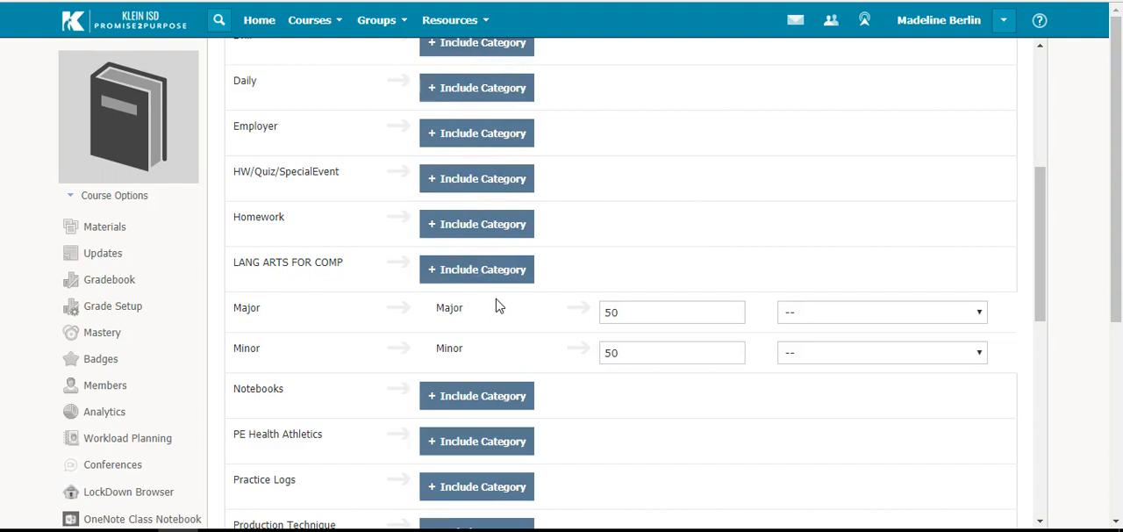
{"action": "mouse_move", "coordinate": [473, 348]}
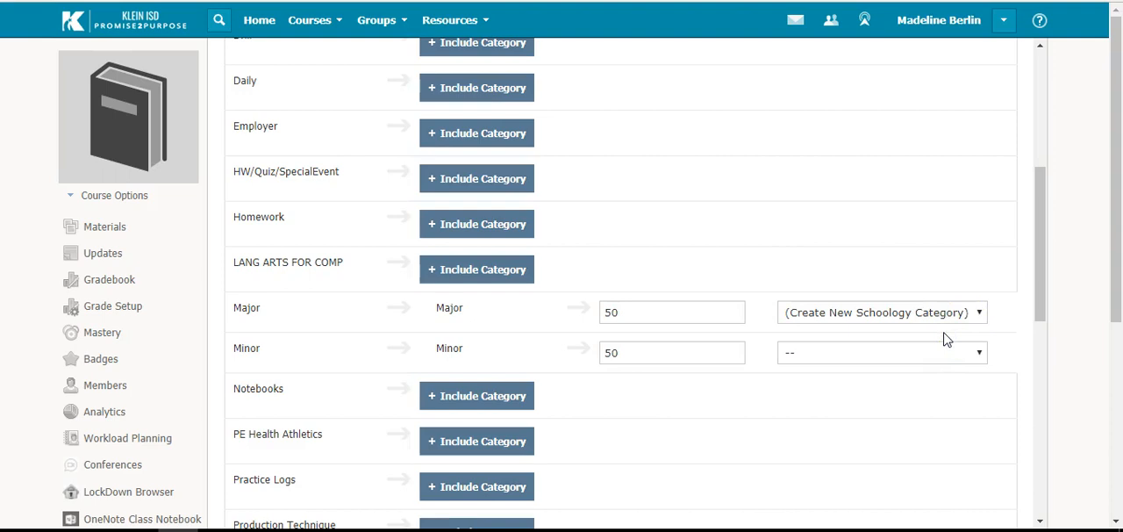
- Set Minor's Schoology Course Category to (Create New Schoology Category)
{"action": "left_click", "coordinate": [881, 352]}
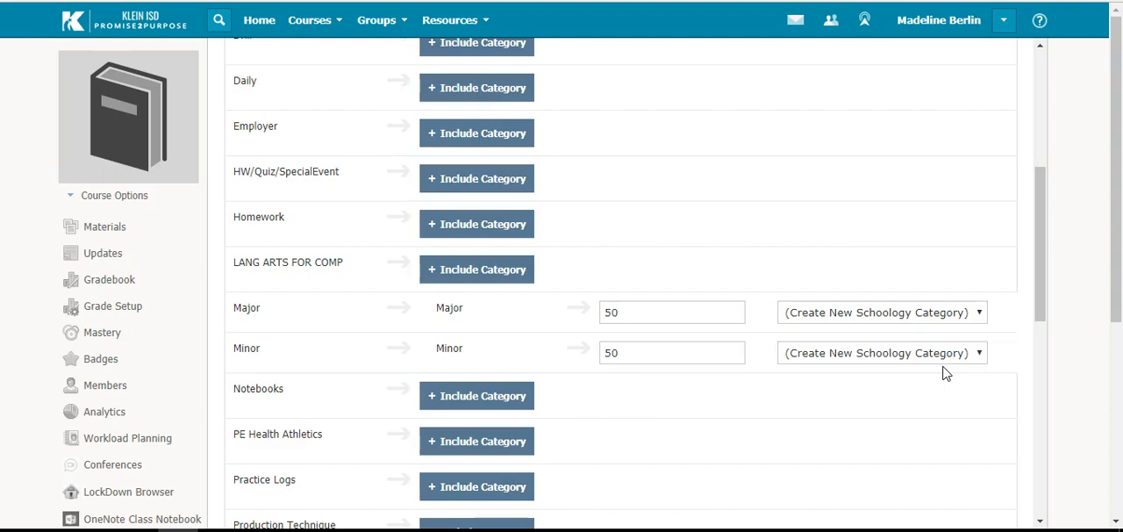
{"action": "mouse_move", "coordinate": [1038, 299]}
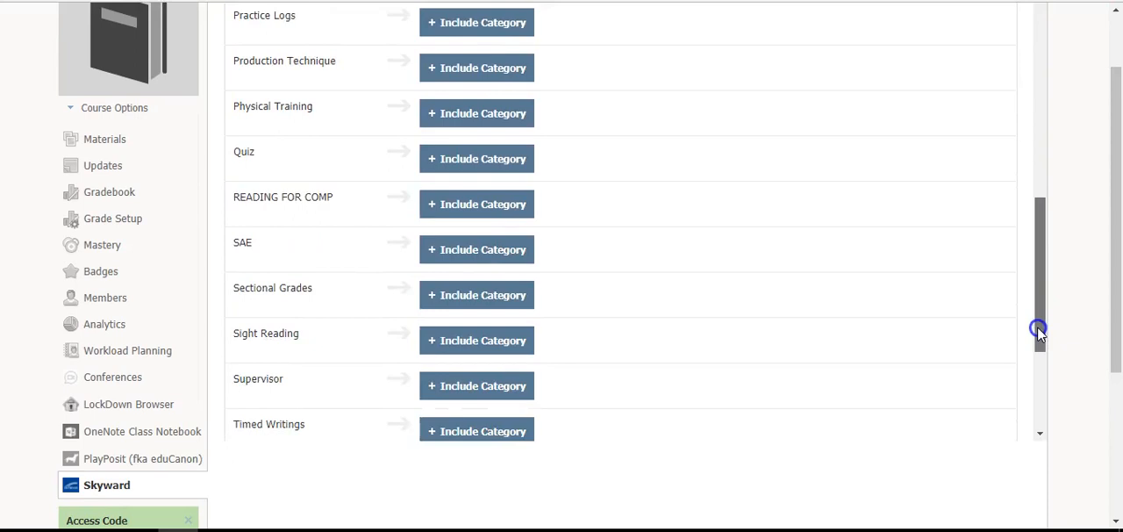
- Save the Major and Minor category mappings with Save Configuration
{"action": "scroll", "scroll_direction": "down", "scroll_amount": 3}
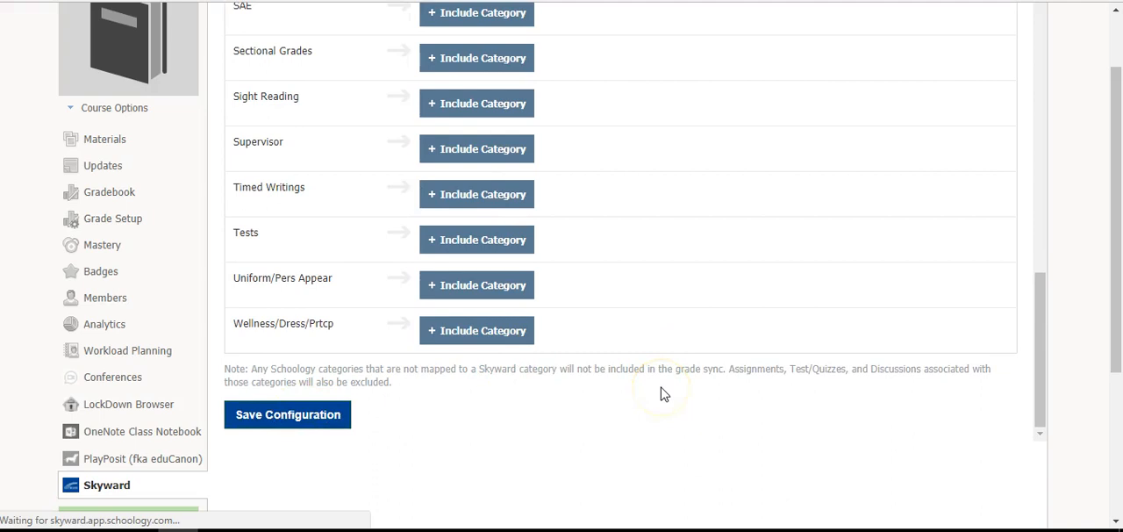
{"action": "left_click", "coordinate": [288, 415]}
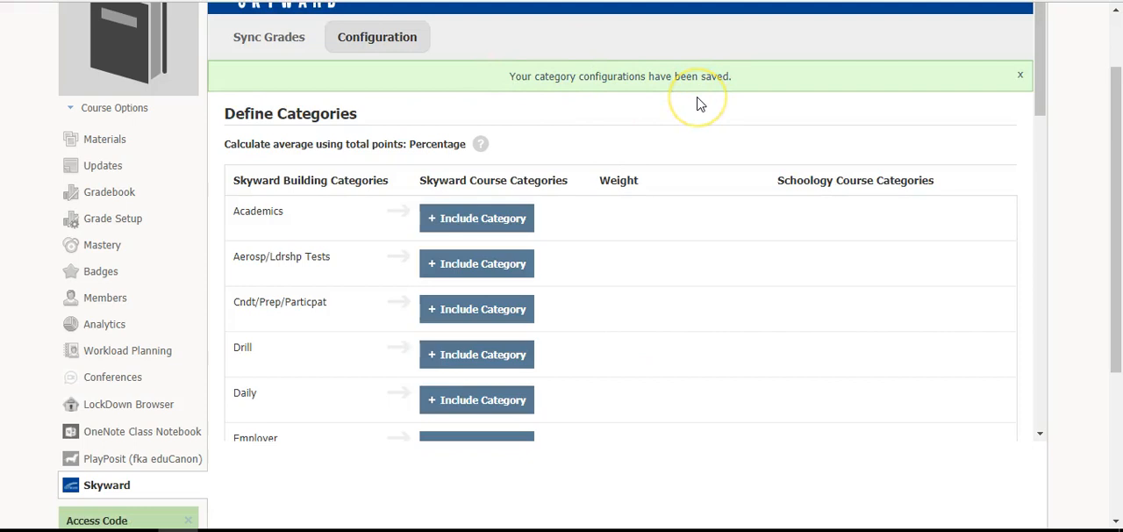
{"action": "mouse_move", "coordinate": [1097, 155]}
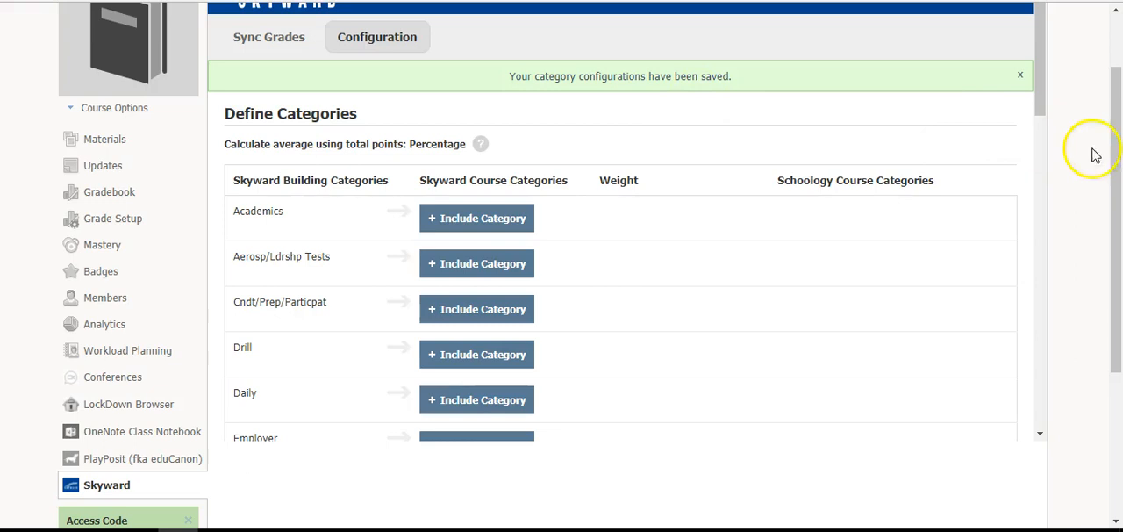
{"action": "left_click", "coordinate": [313, 19]}
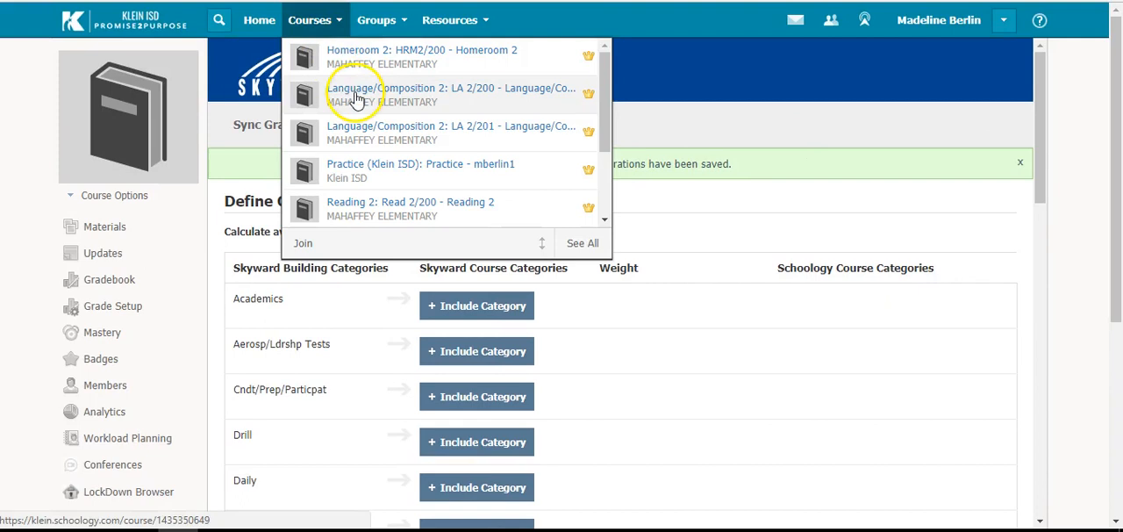